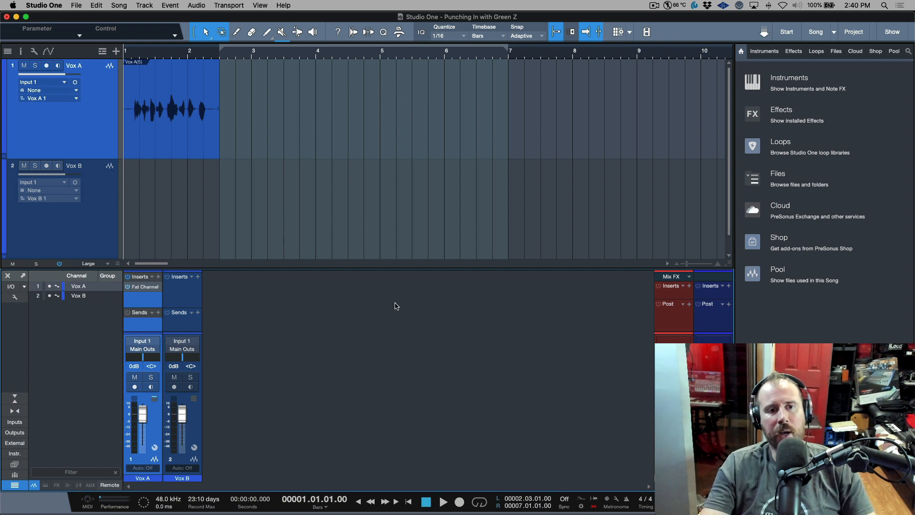
mouse_move(390, 308)
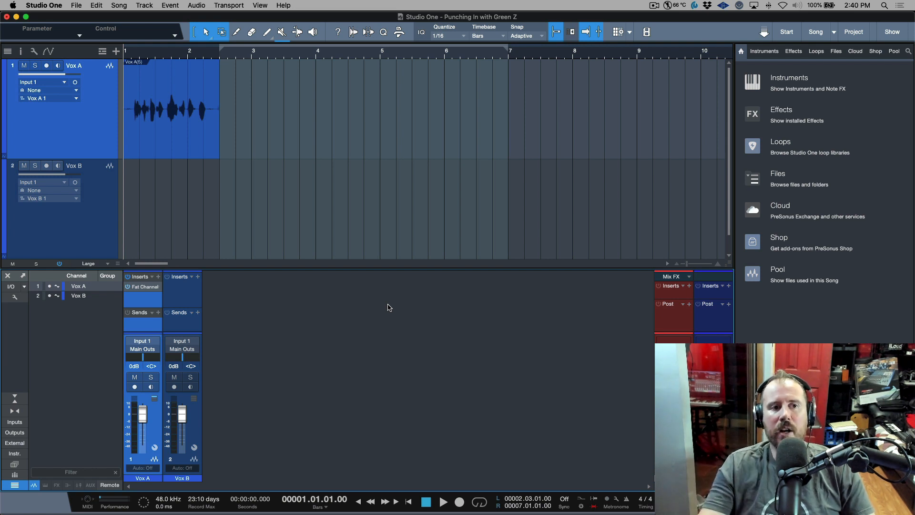
Adjust the track arrangement options, then record-enable the Vox A track
left_click(33, 51)
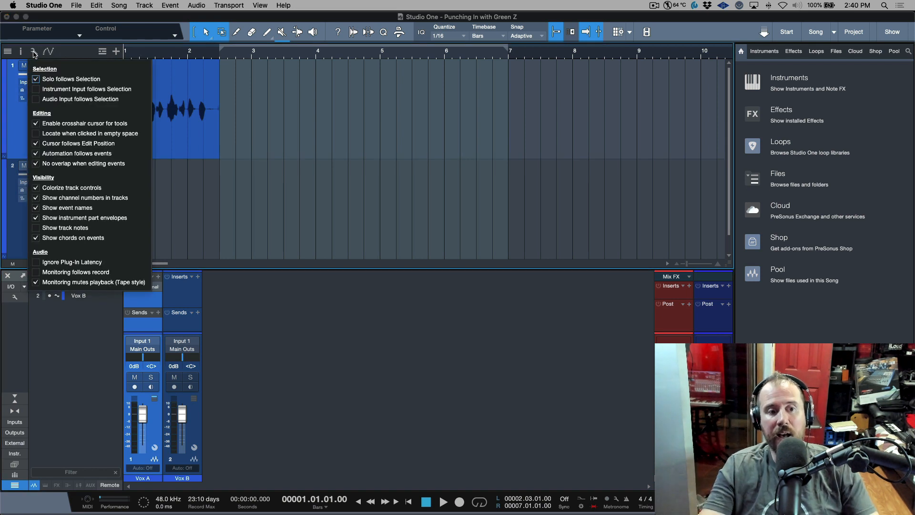
mouse_move(108, 283)
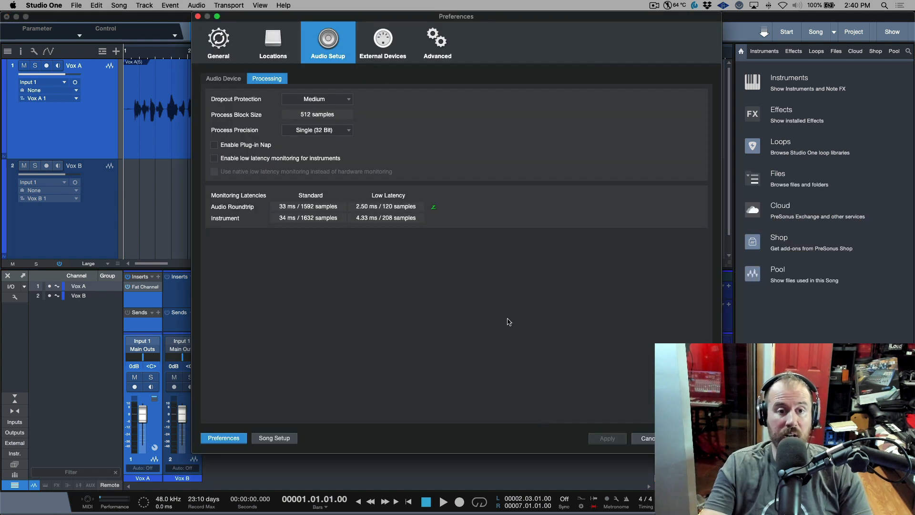
mouse_move(245, 90)
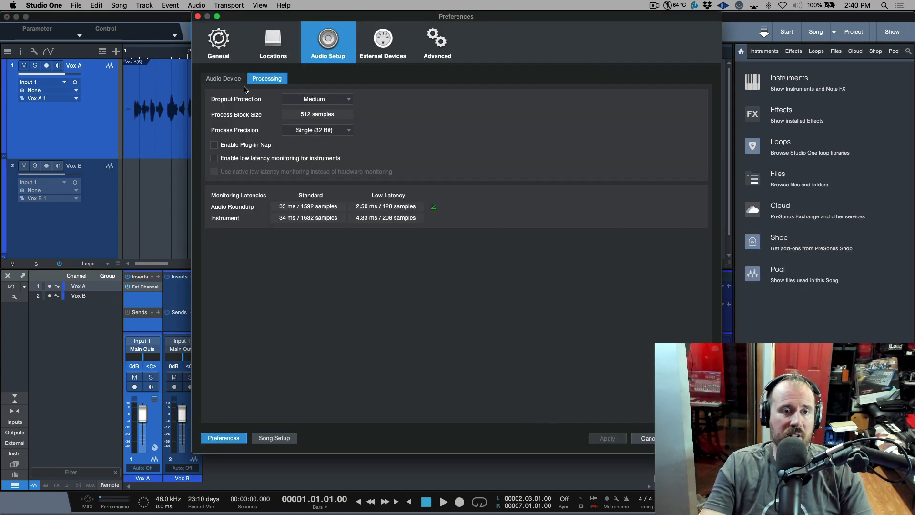
left_click(223, 78)
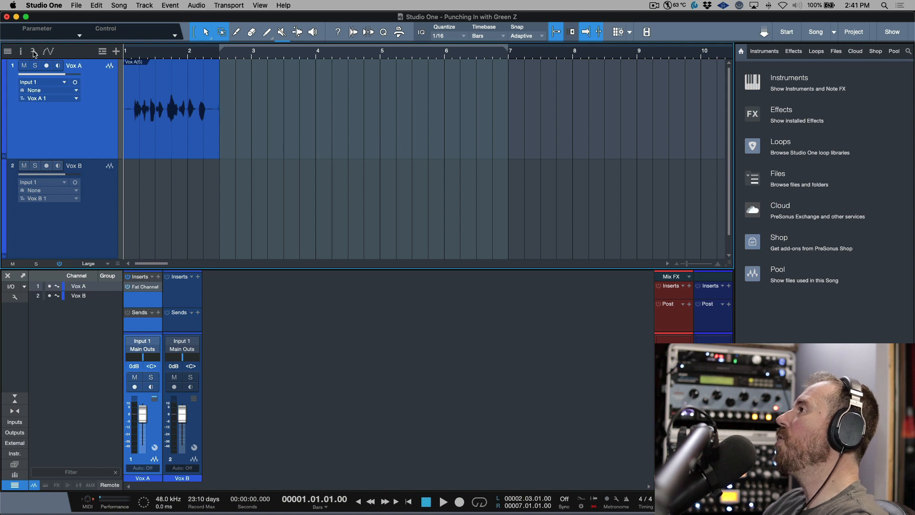
left_click(33, 51)
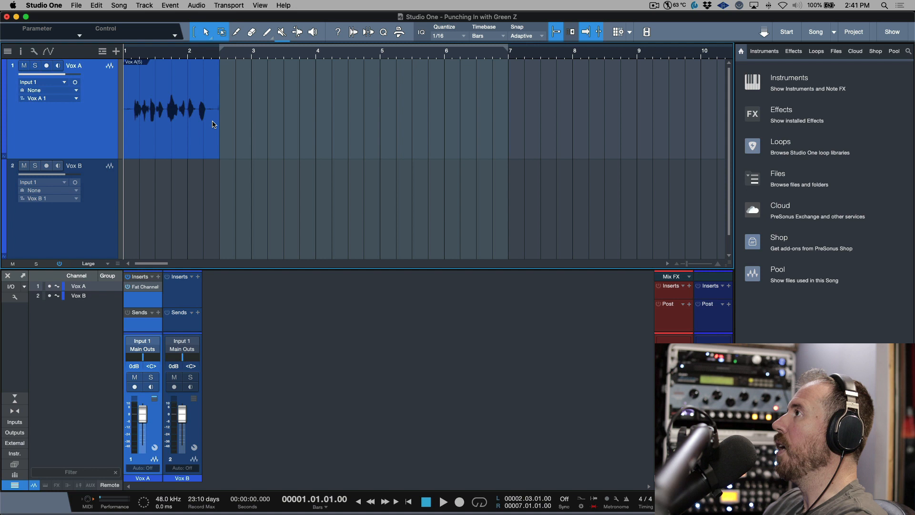
mouse_move(47, 65)
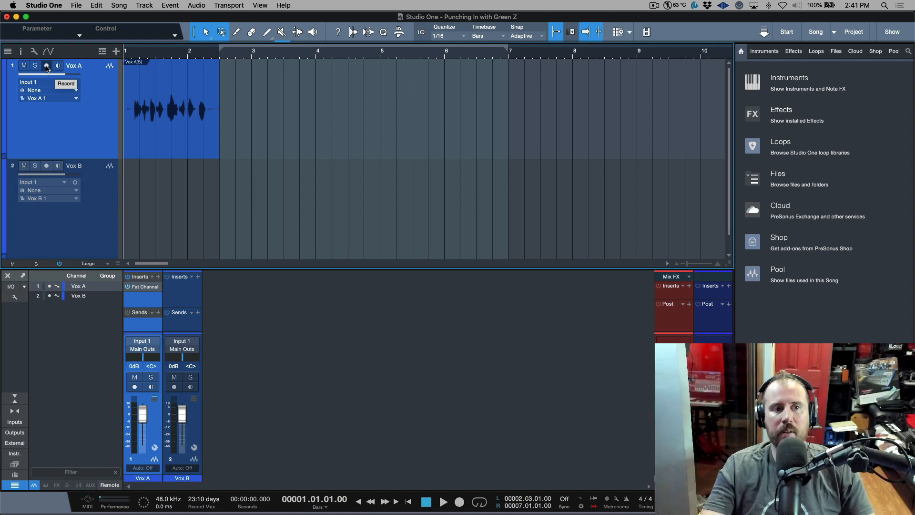
left_click(47, 66)
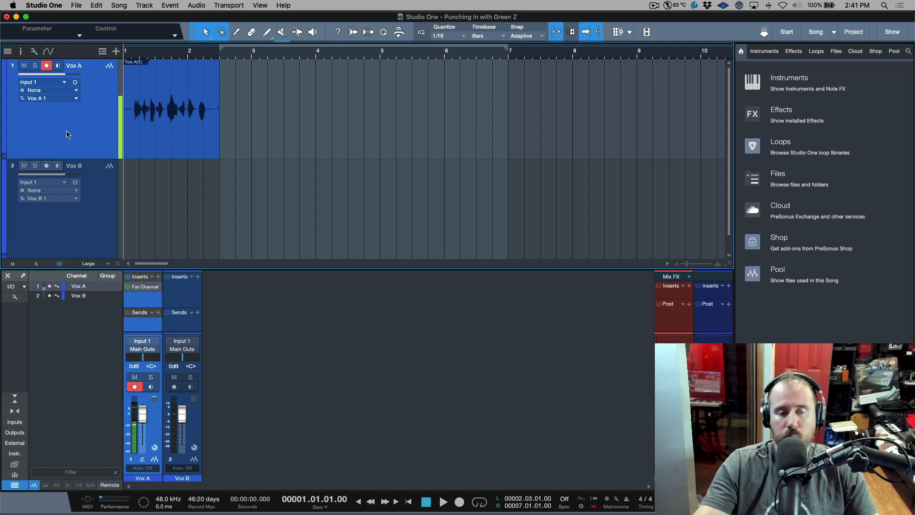
left_click(174, 109)
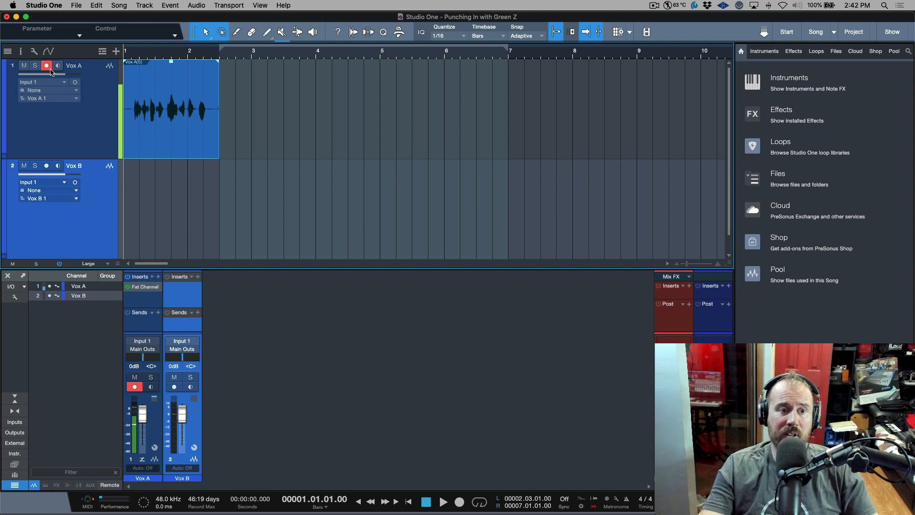
Record-arm Vox B instead of Vox A and discard its test take
left_click(47, 166)
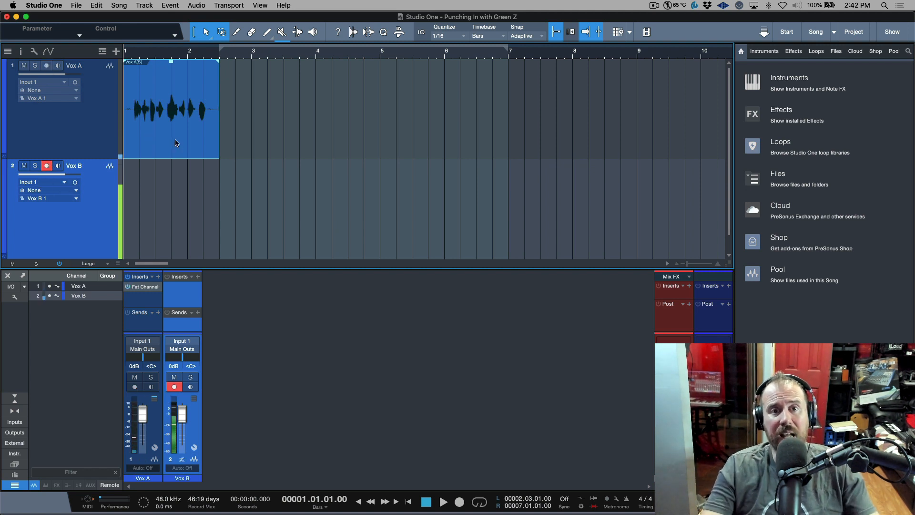
mouse_move(184, 143)
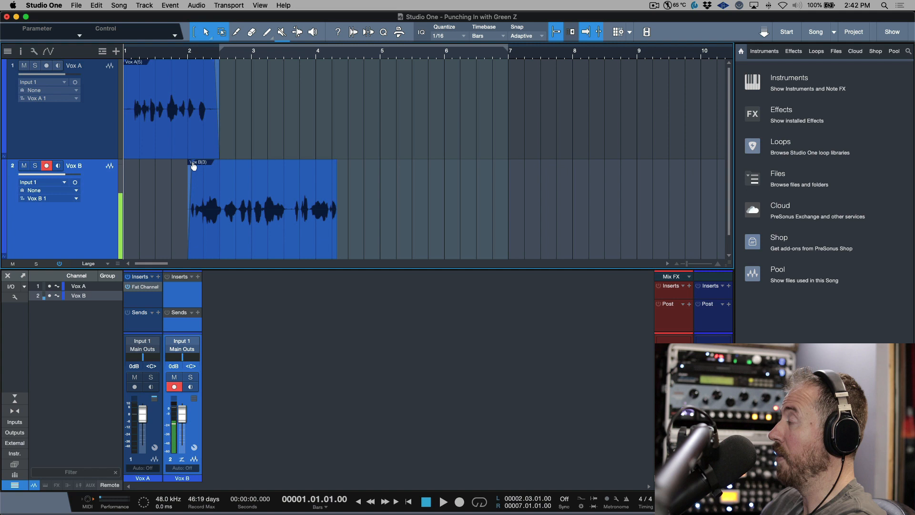
left_click(263, 210)
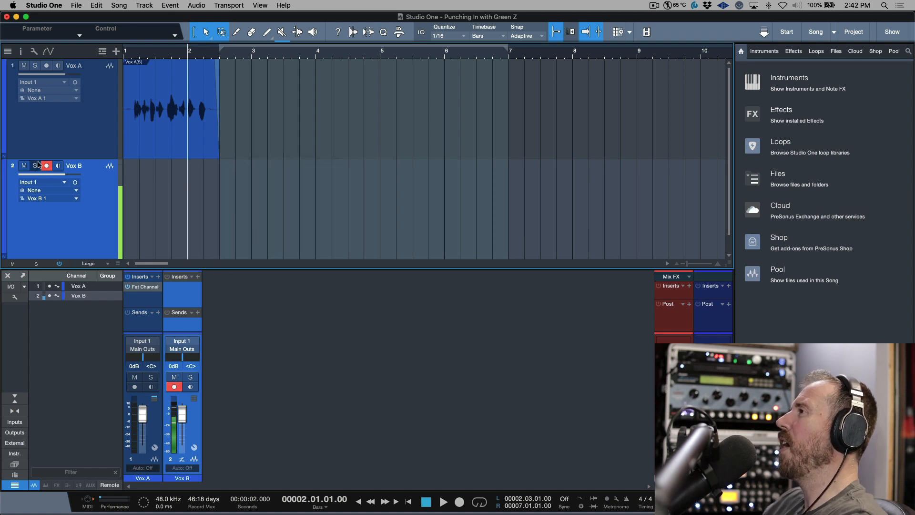
Disarm Vox B and re-arm Vox A, with its take extended to bar 4
left_click(35, 165)
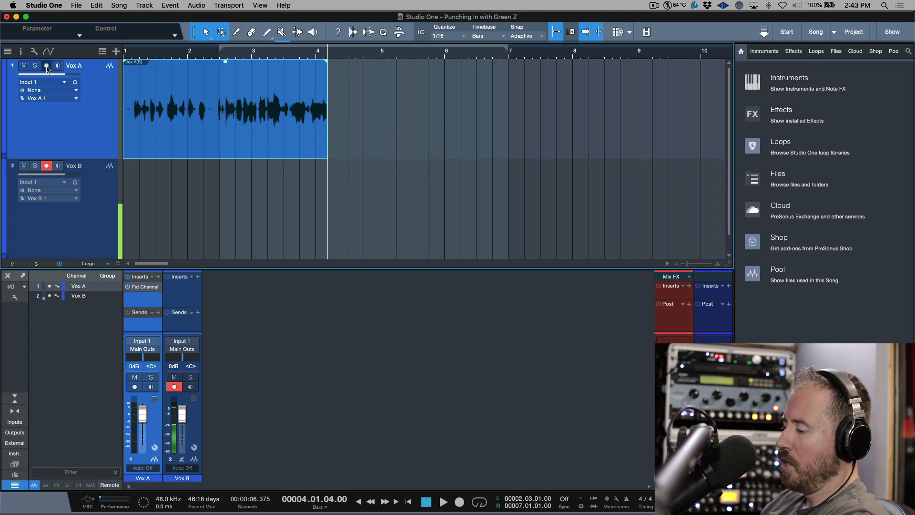
left_click(47, 66)
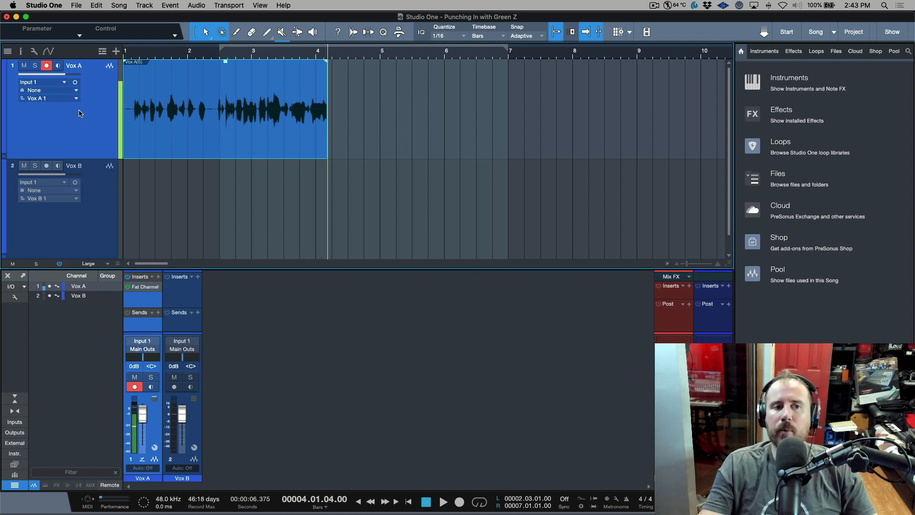
Duplicate the Vox A track as Vox A 2 and search the inserts for 'mute'
right_click(79, 113)
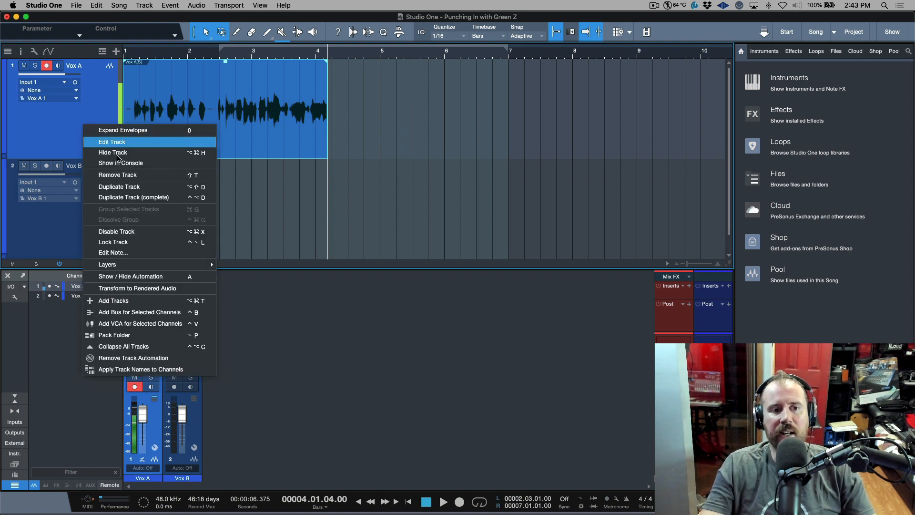
left_click(119, 186)
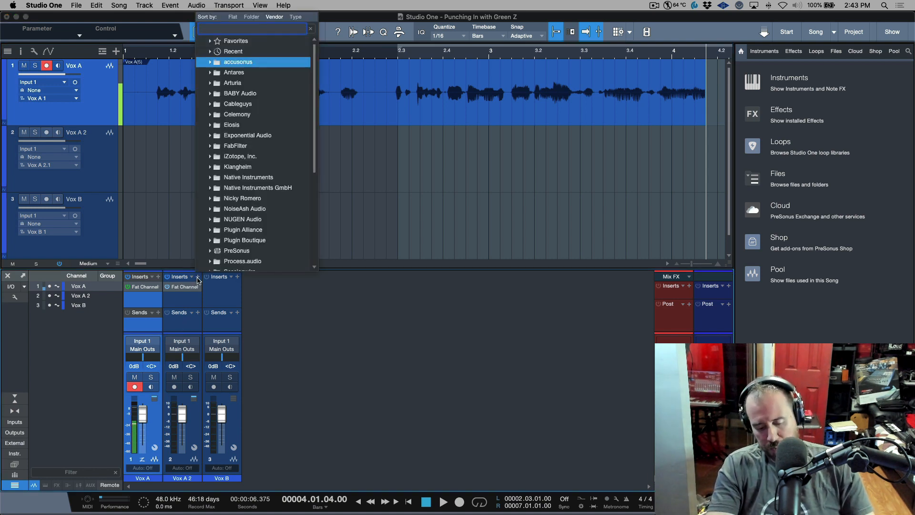
type("mute")
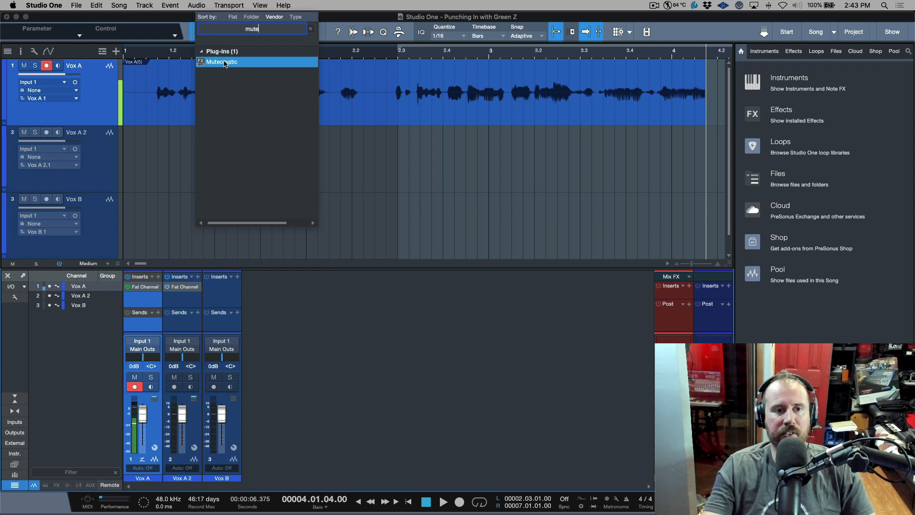
Insert Mutematic on Vox A 2 with the Playback-Pre-Roll preset
double_click(222, 62)
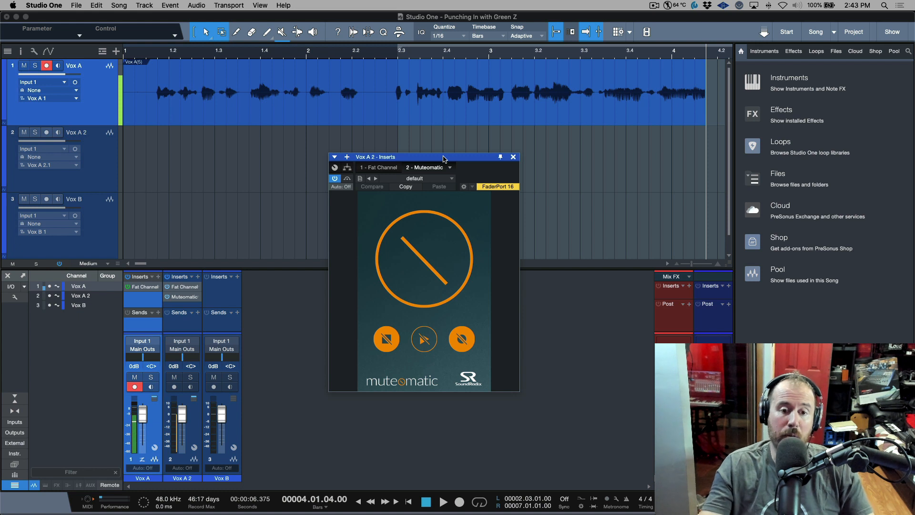
left_click(414, 179)
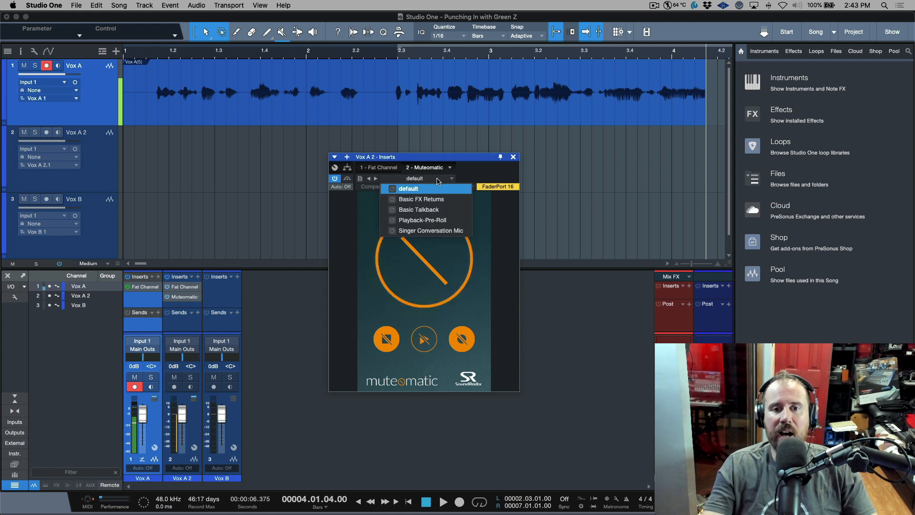
mouse_move(422, 220)
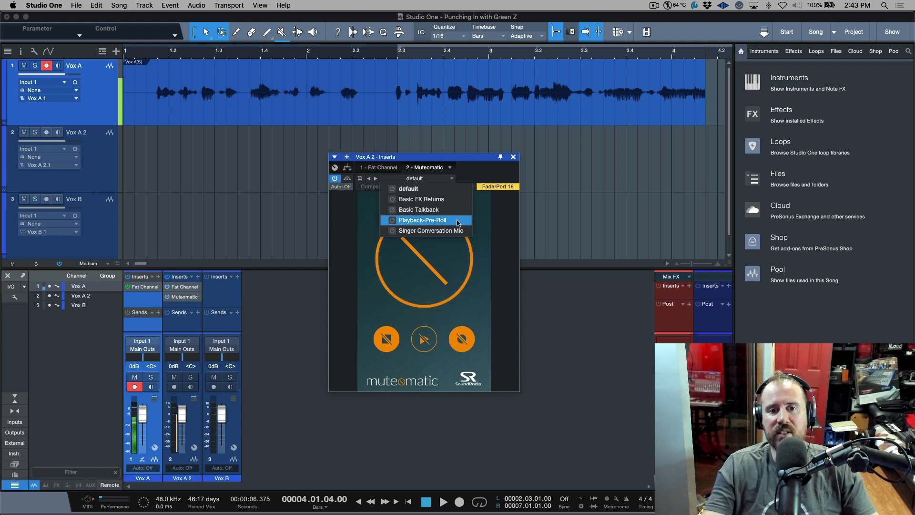
left_click(421, 220)
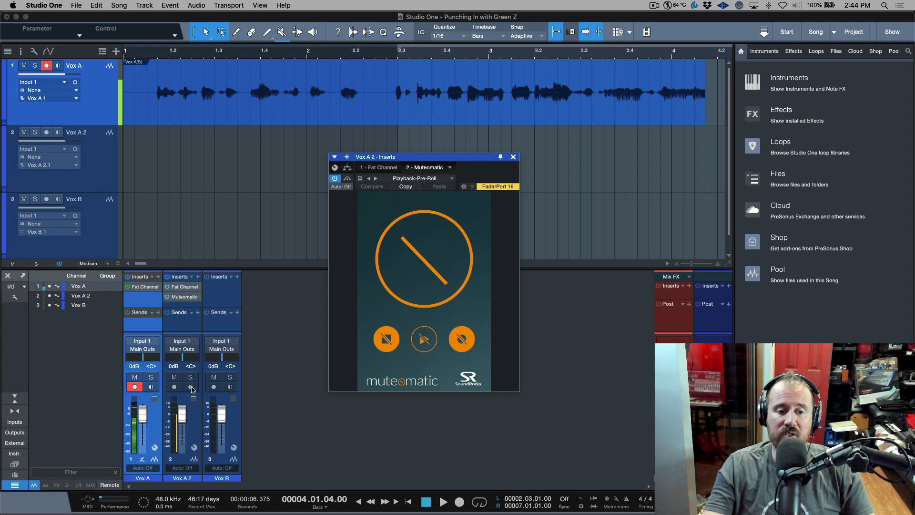
Enable monitoring on Vox A 2, punch in on Vox A, close Fat Channel
left_click(190, 386)
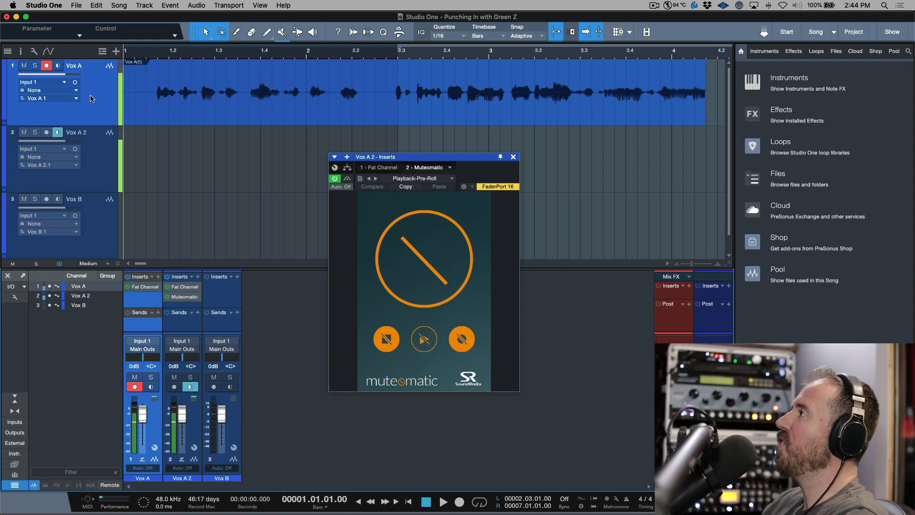
mouse_move(565, 383)
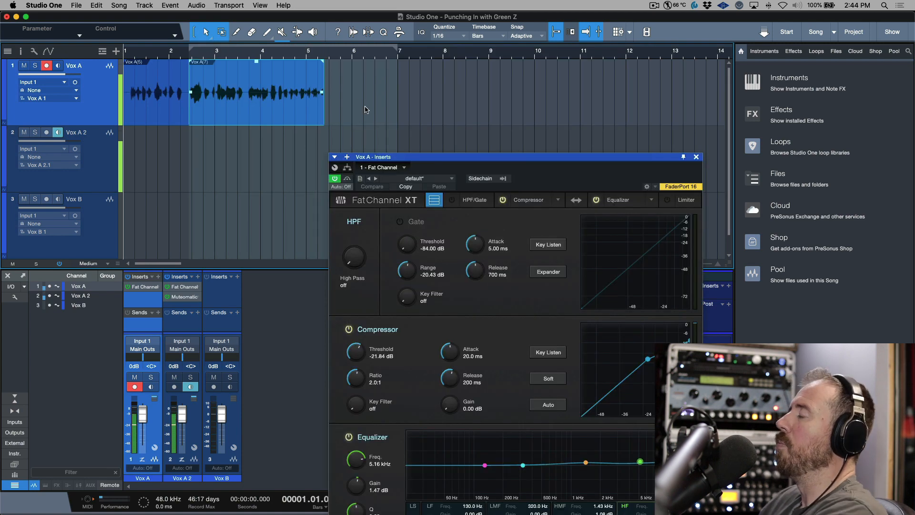
mouse_move(702, 163)
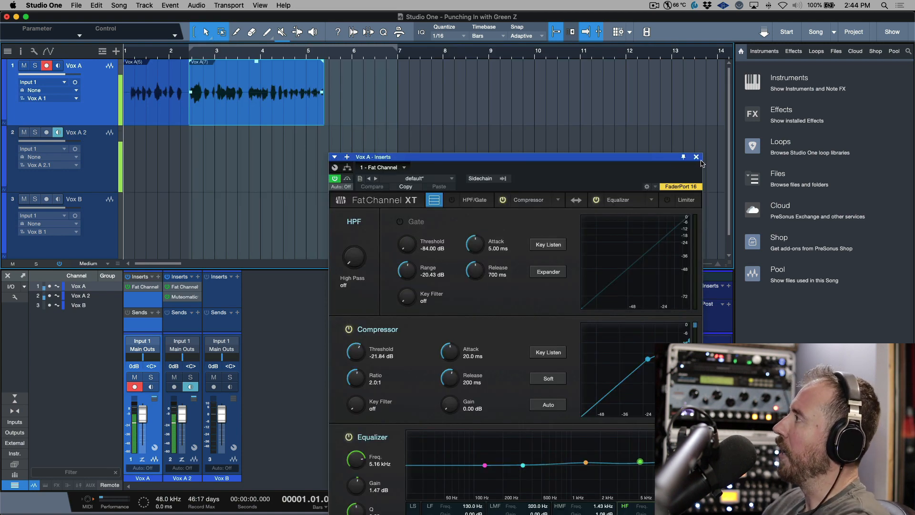
left_click(695, 157)
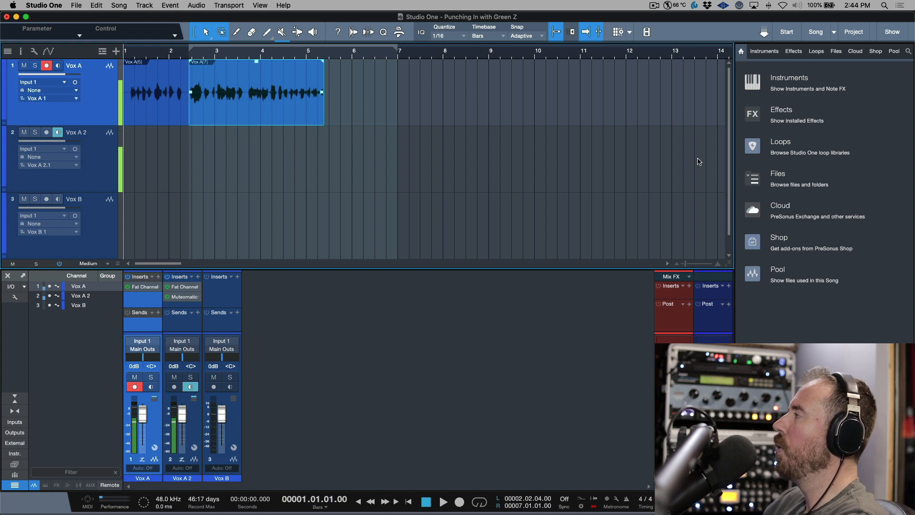